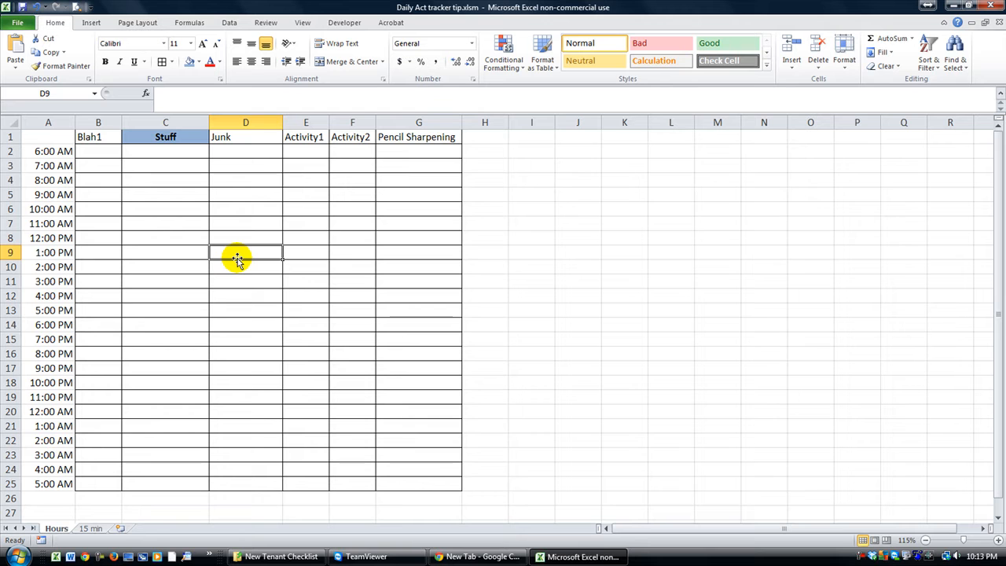
pyautogui.moveTo(123, 191)
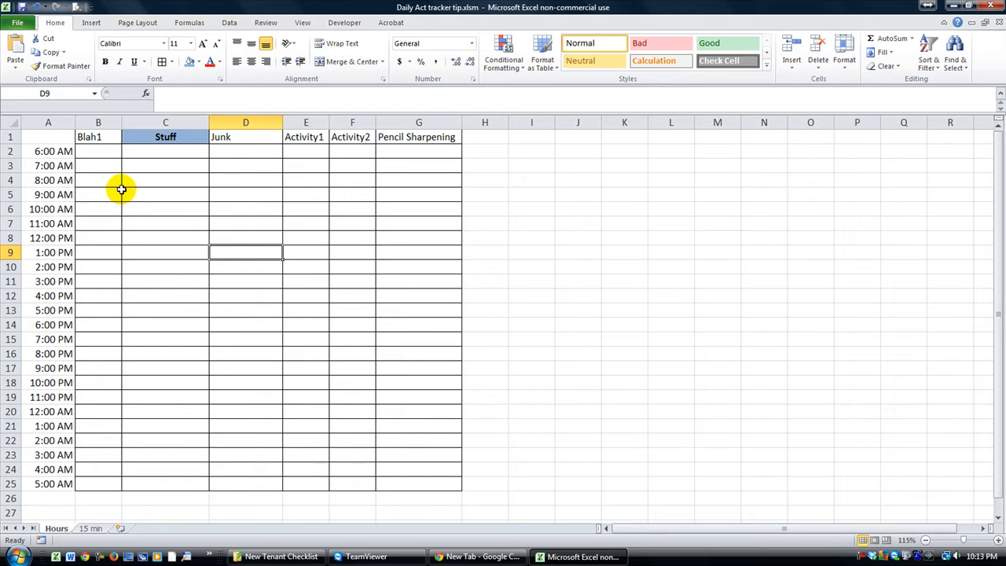
pyautogui.moveTo(113, 529)
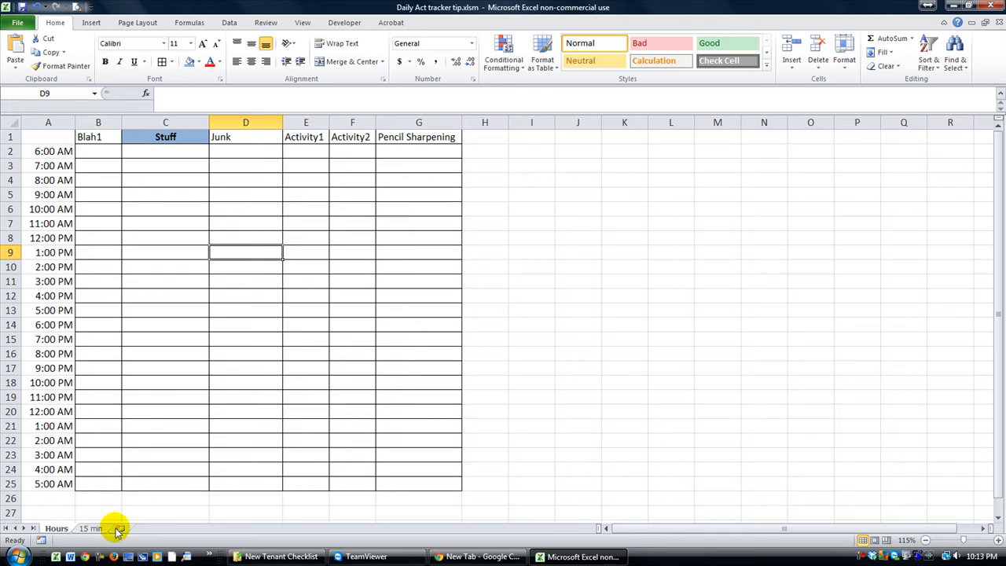
pyautogui.moveTo(118, 174)
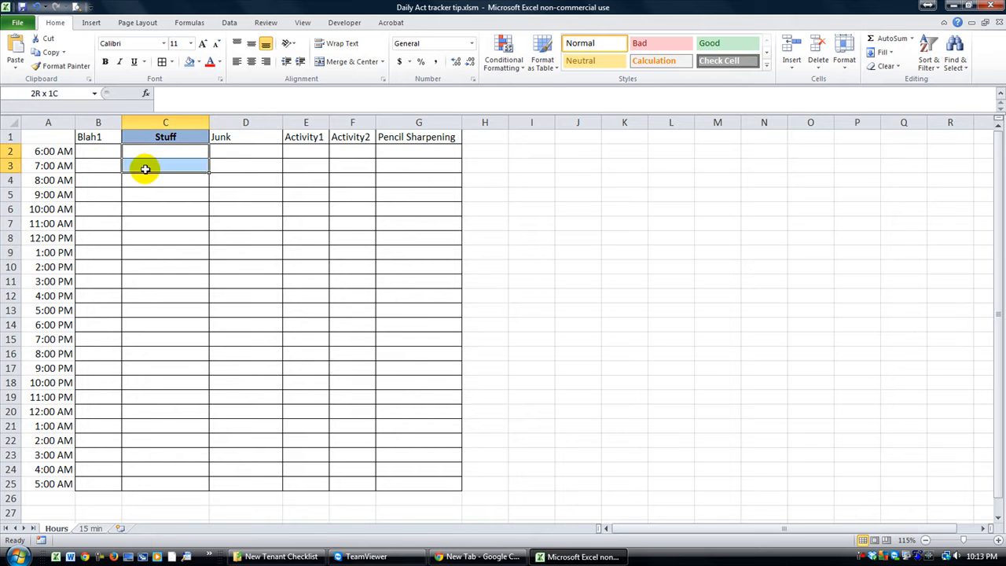
# Try selecting ranges of Stuff cells on the Hours sheet before any macro exists.
pyautogui.click(165, 150)
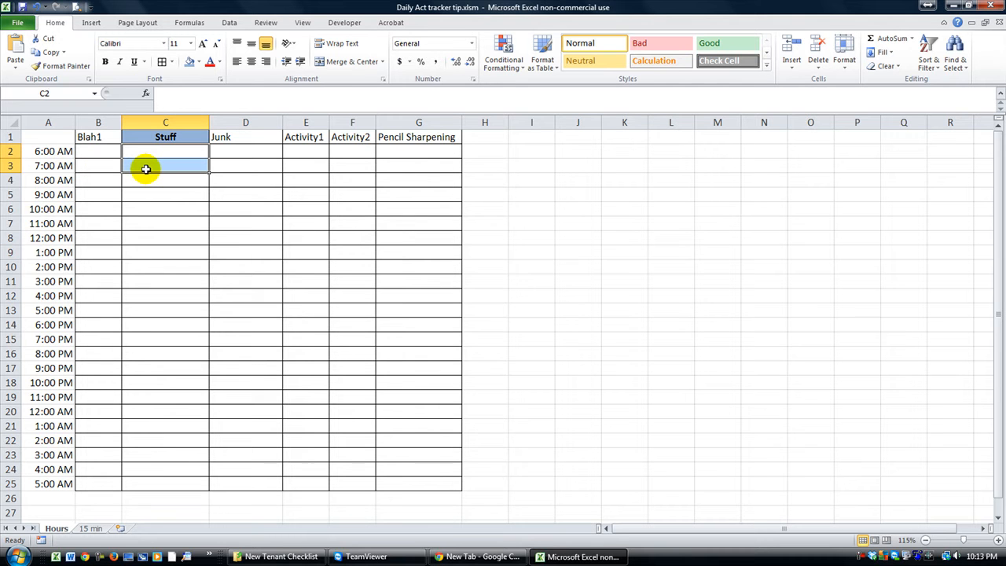
pyautogui.moveTo(59, 527)
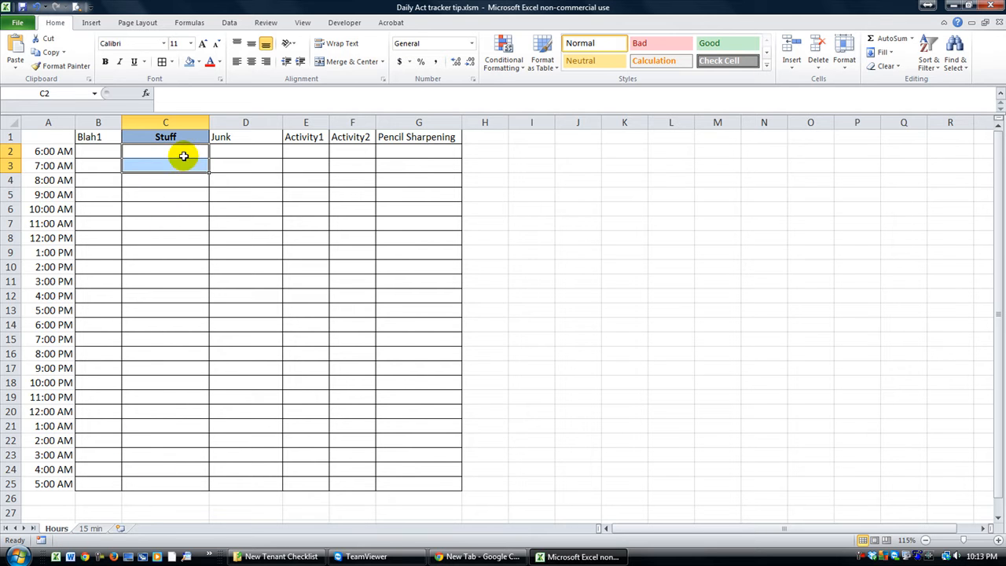
pyautogui.moveTo(165, 151); pyautogui.dragTo(165, 195)
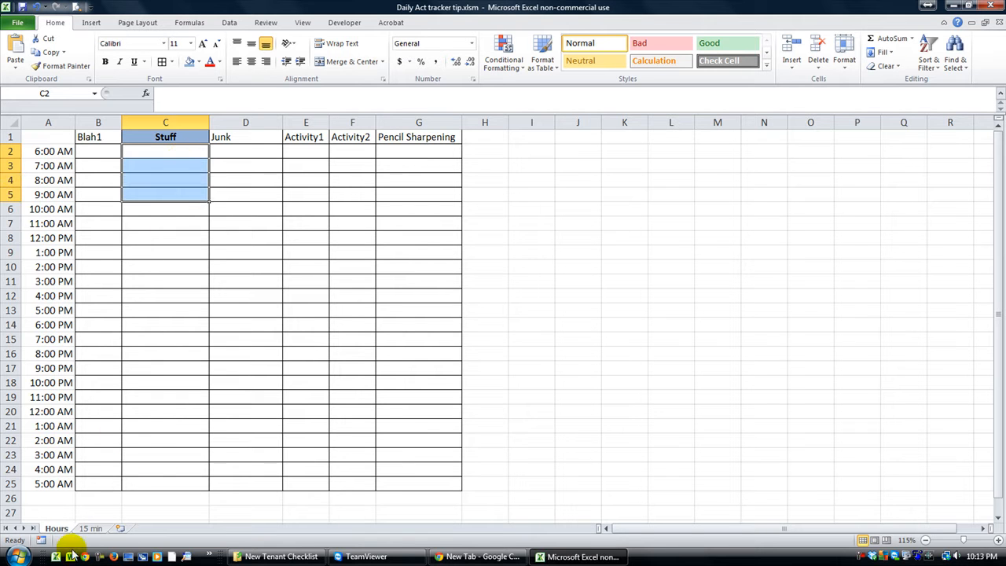
pyautogui.moveTo(165, 151); pyautogui.dragTo(352, 195)
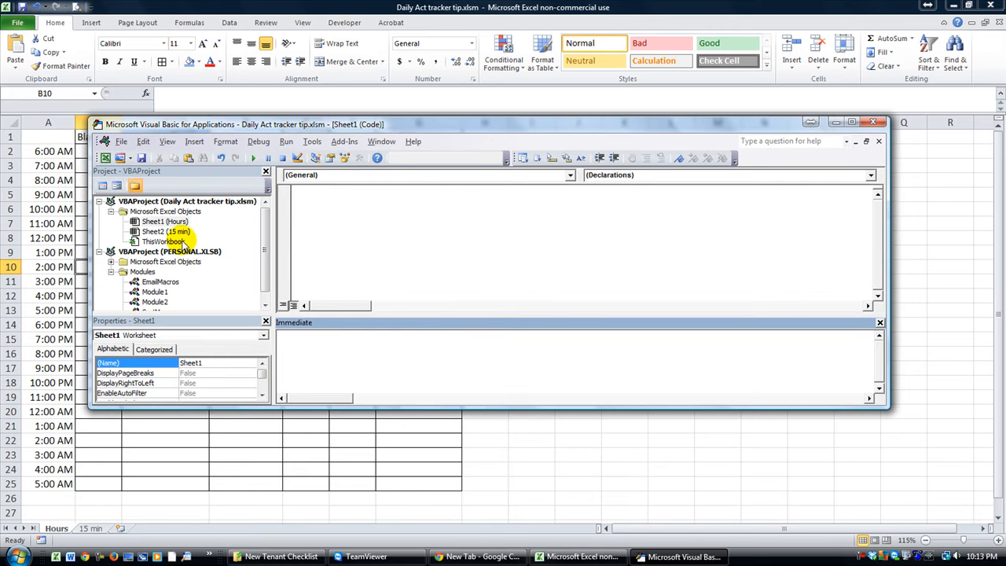
# Add an empty Worksheet_SelectionChange procedure to the Hours sheet's code.
pyautogui.click(163, 220)
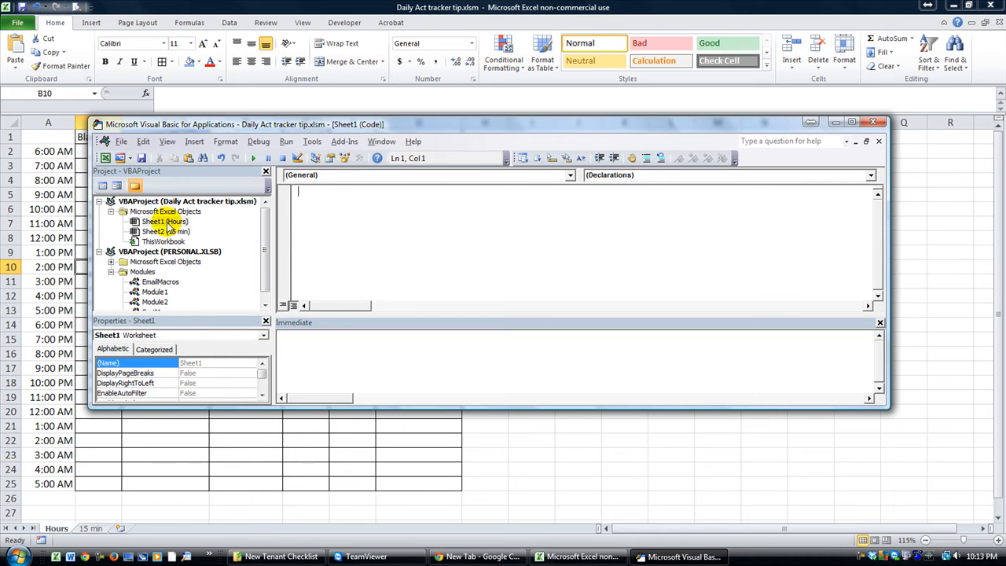
pyautogui.moveTo(210, 226)
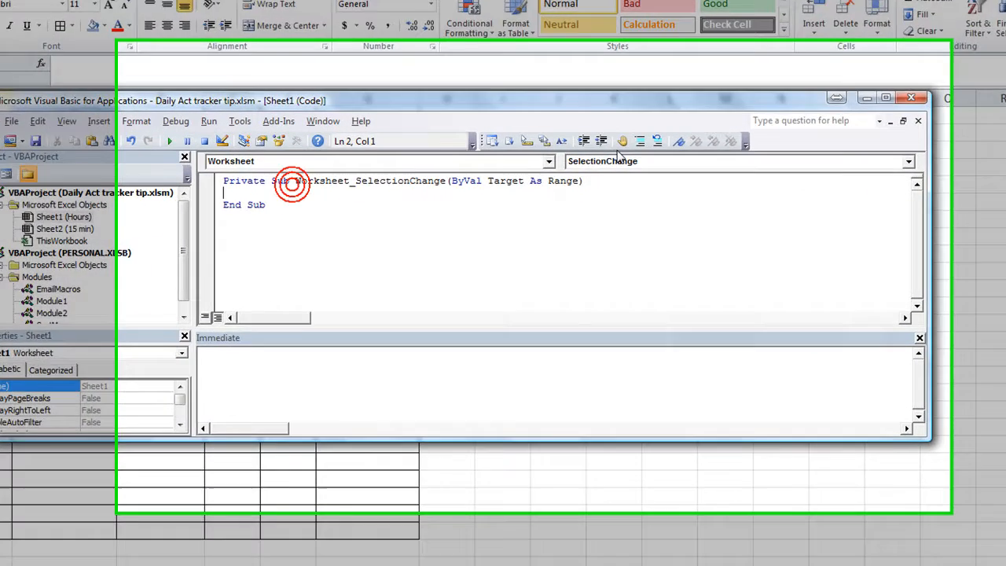
pyautogui.click(908, 161)
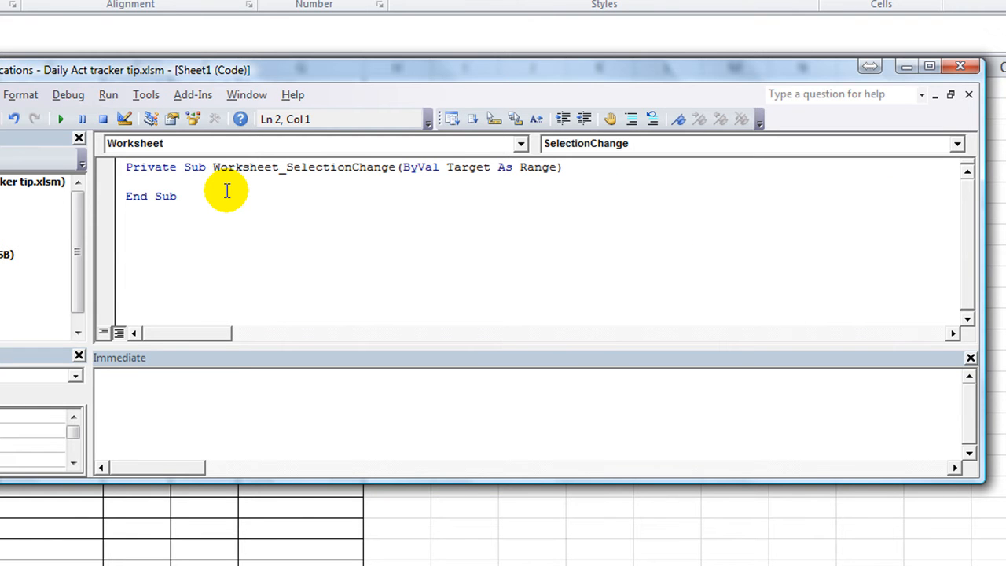
# Store the selected cell count in myVar = Selection.Count.
pyautogui.write('se')
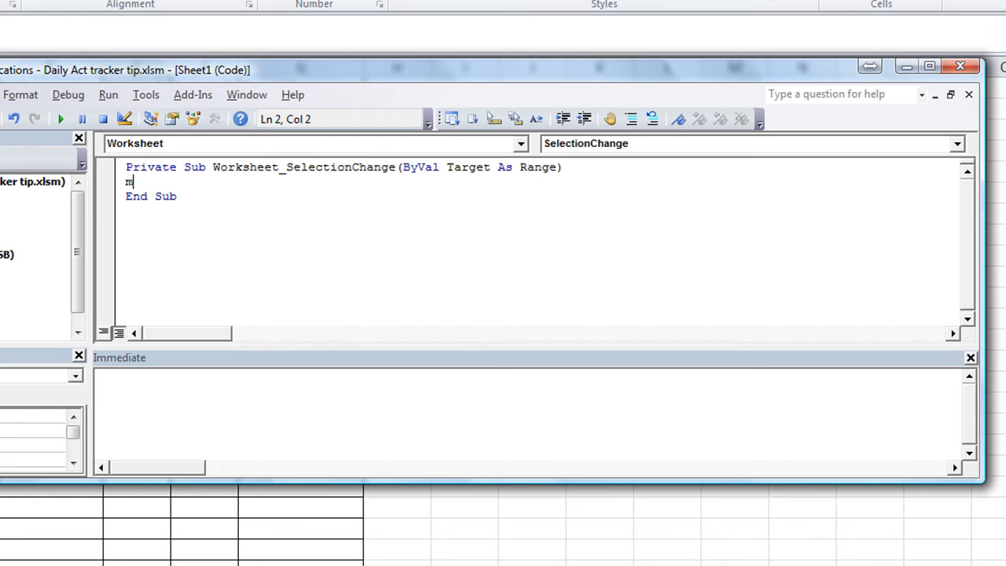
pyautogui.write('yVar =')
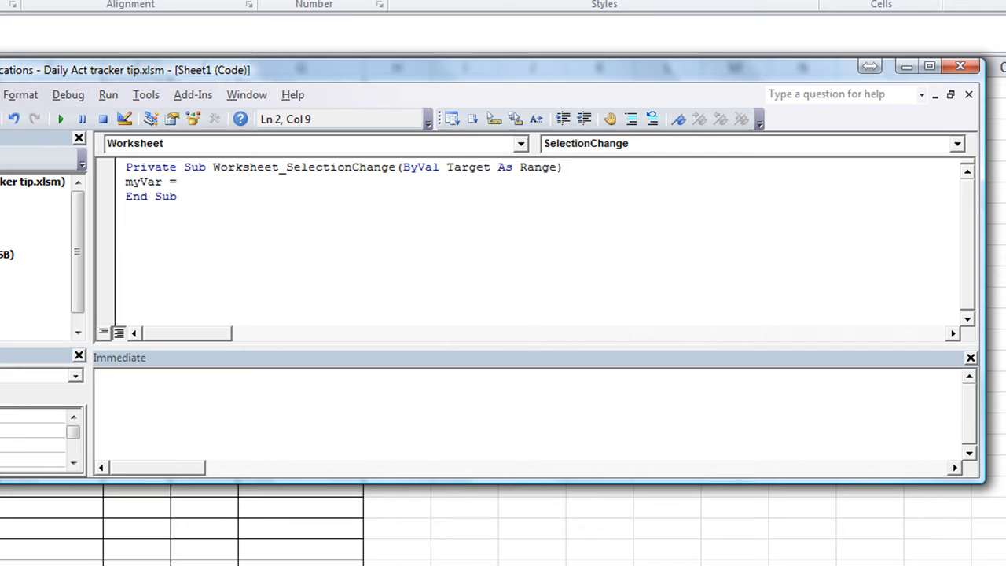
pyautogui.write('selection')
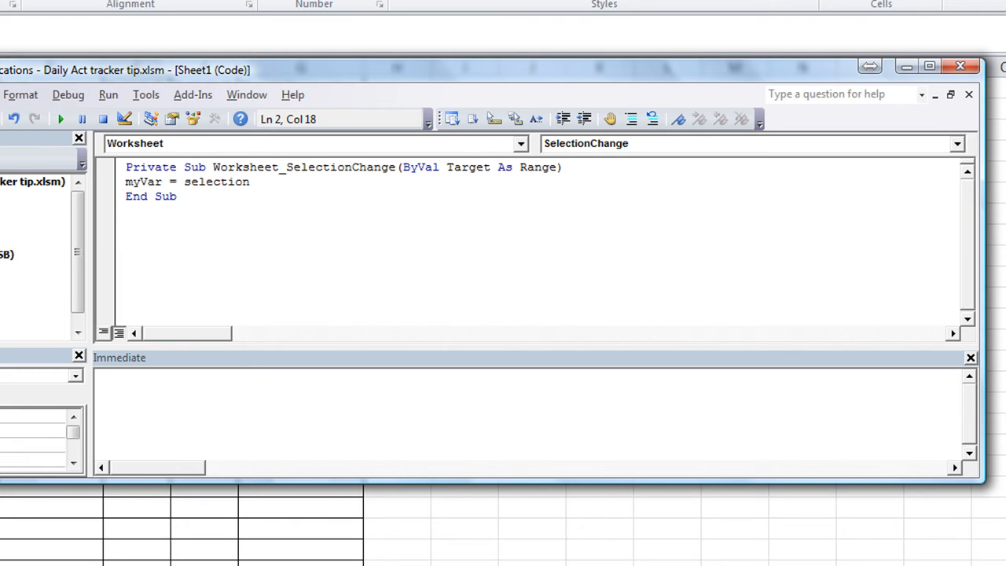
pyautogui.write('.coun')
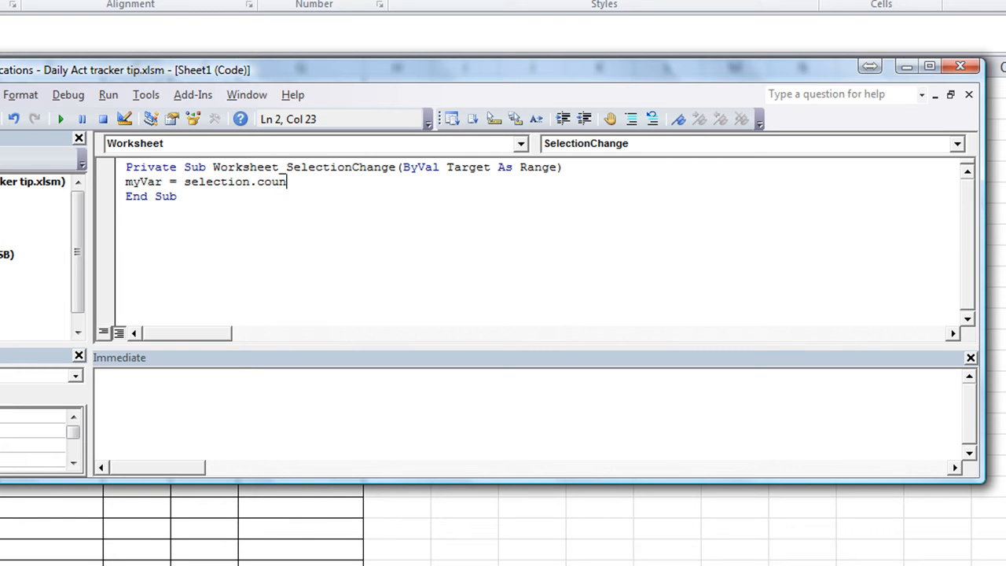
pyautogui.write('t')
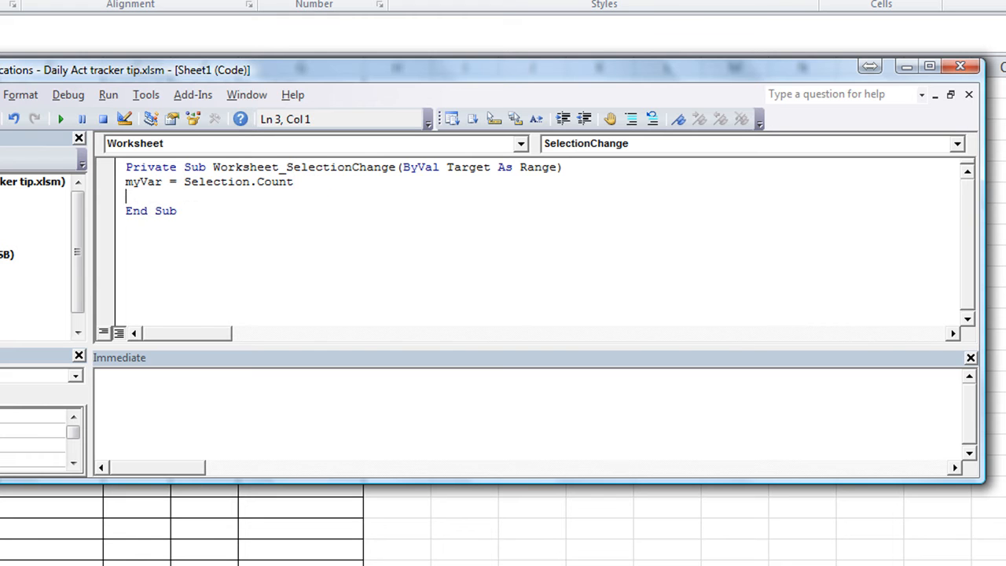
# Show myVar followed by " hr" via Application.StatusBar.
pyautogui.write('appli')
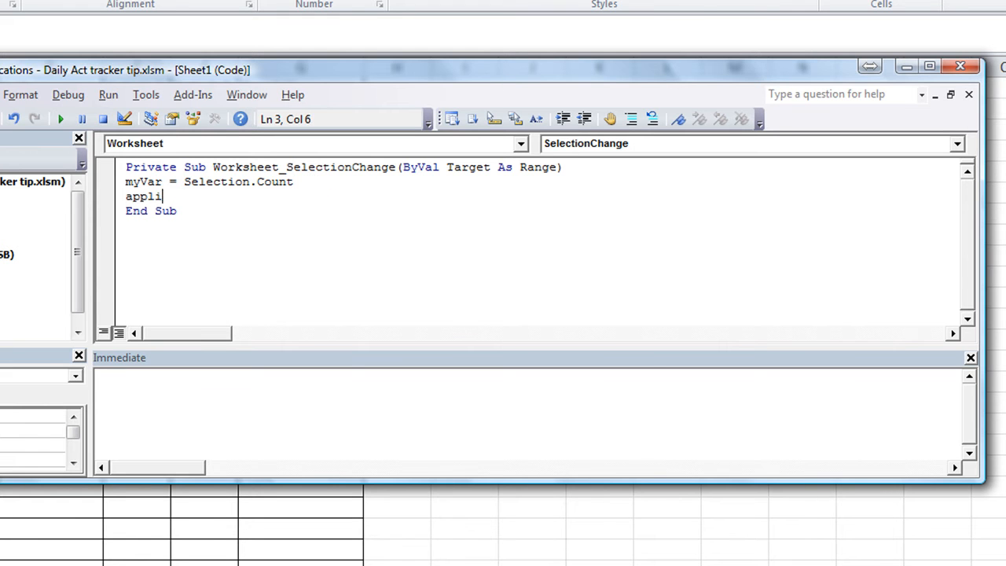
pyautogui.write('cation.')
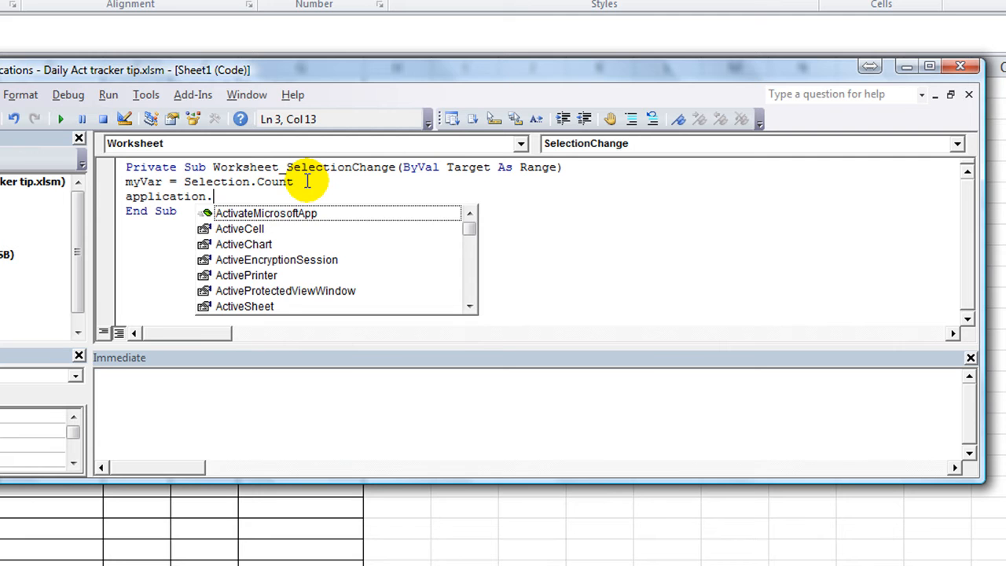
pyautogui.write('StatusBar=')
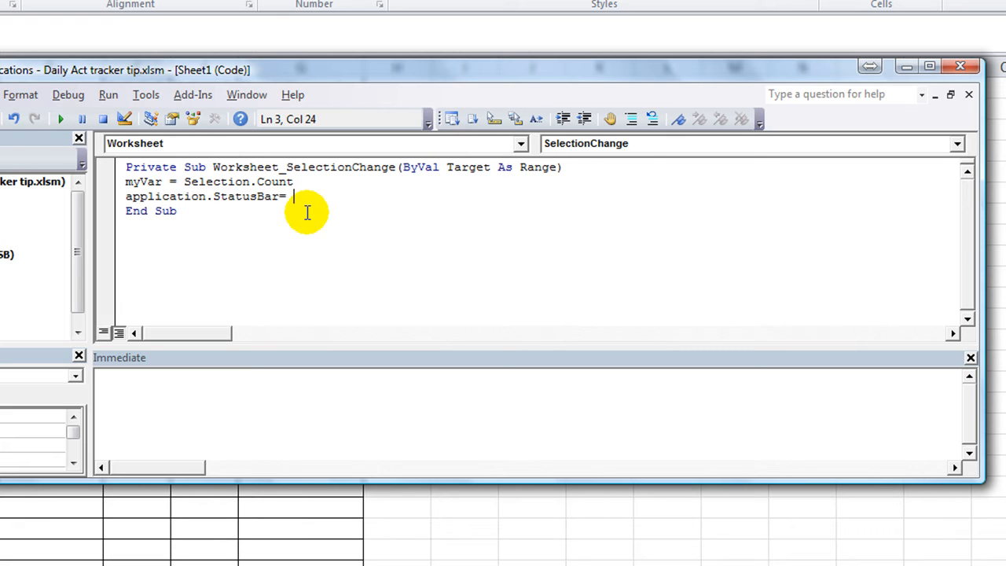
pyautogui.write('myVar')
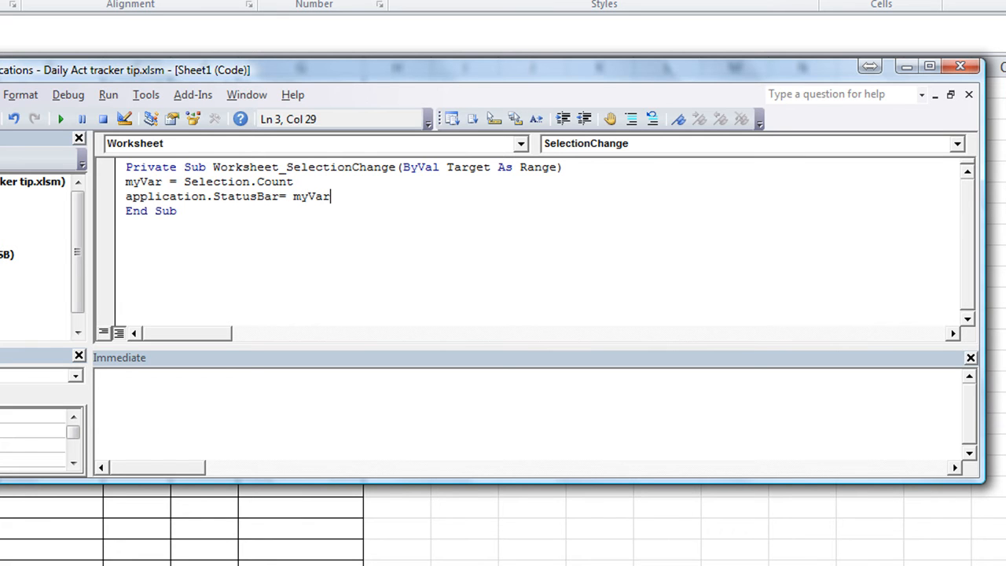
pyautogui.write('& "')
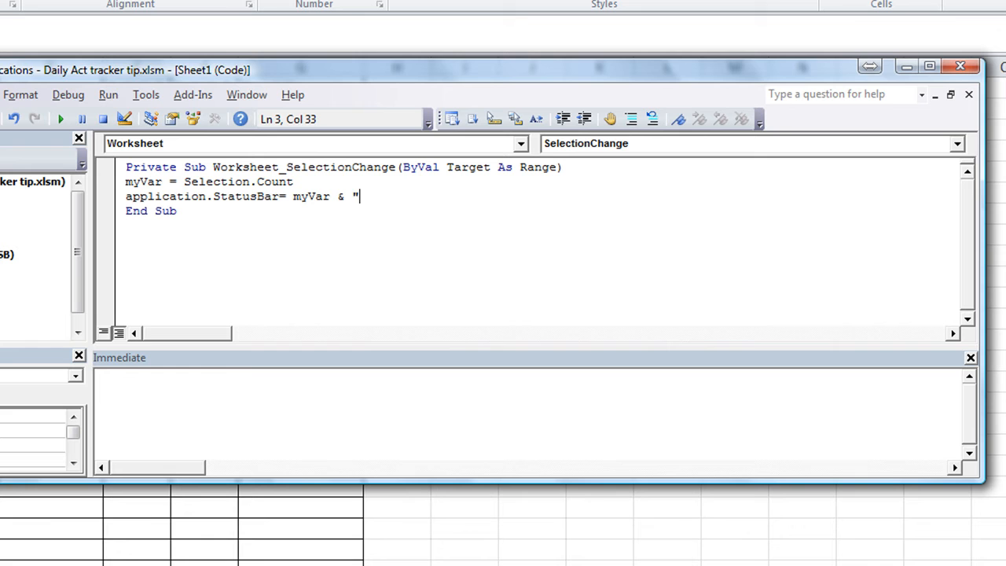
pyautogui.write('hours')
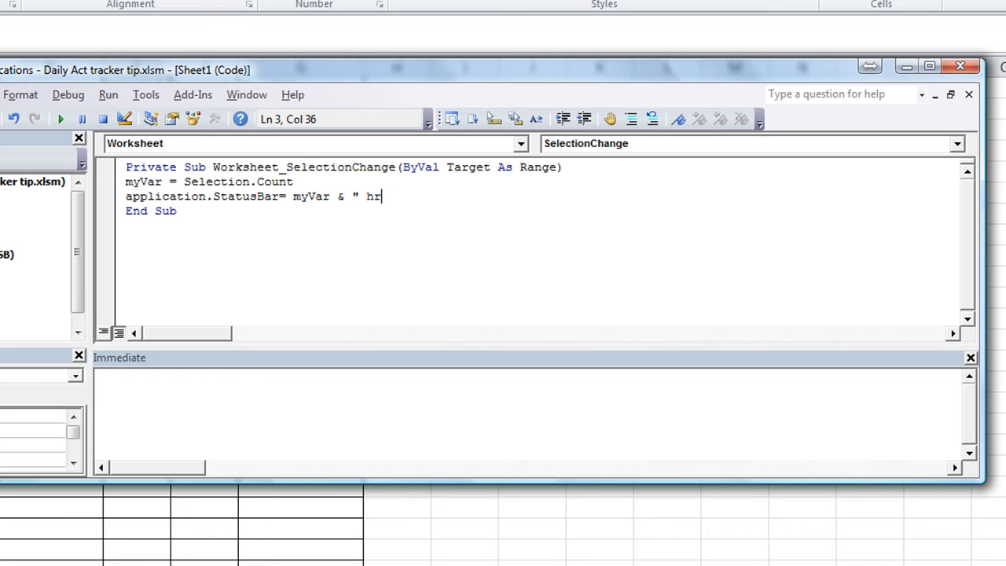
pyautogui.write('"')
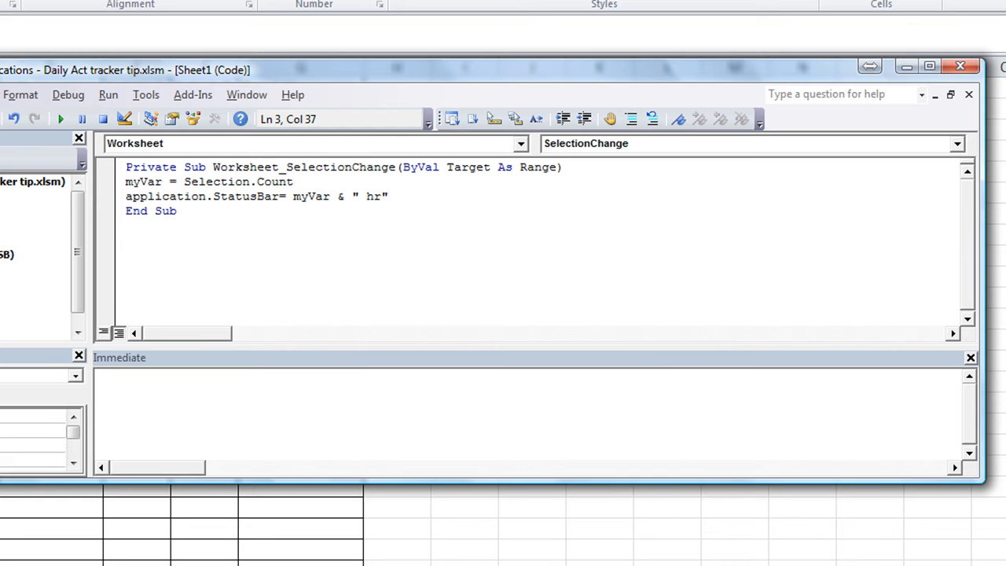
pyautogui.moveTo(352, 204)
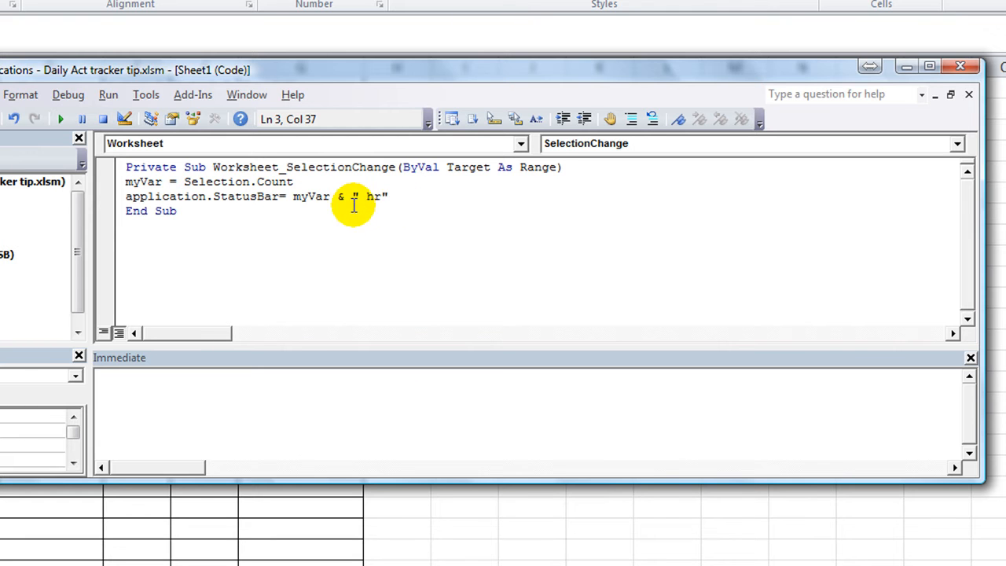
pyautogui.moveTo(435, 227)
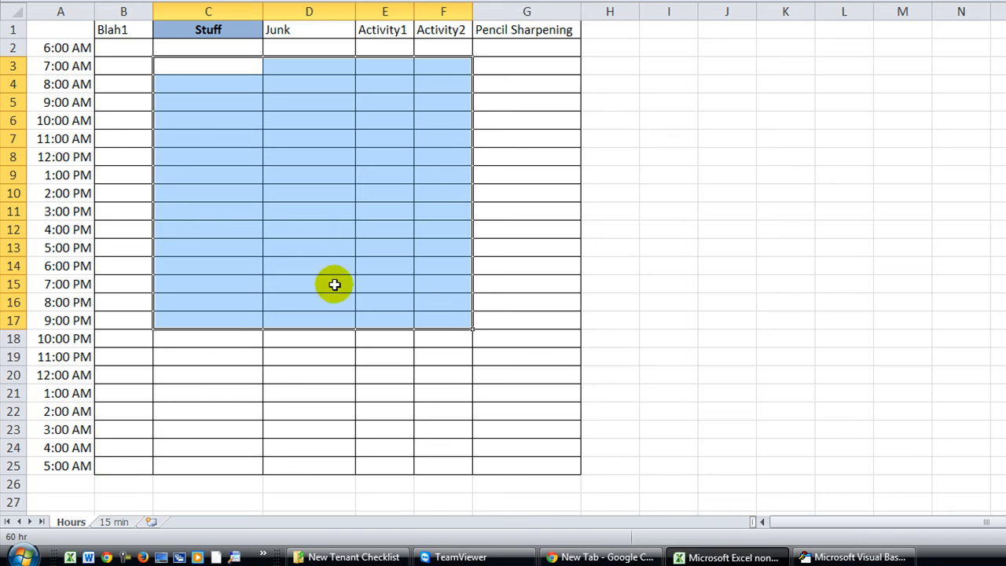
# Select activity cell blocks to see the hr count, visit the Hours tab, and return to the editor.
pyautogui.moveTo(384, 119); pyautogui.dragTo(443, 174)
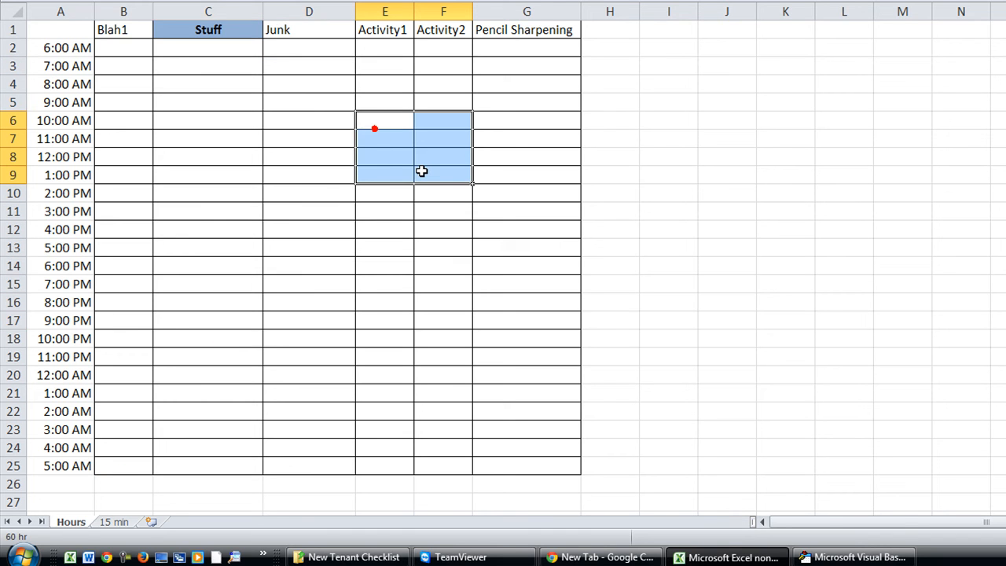
pyautogui.click(383, 173)
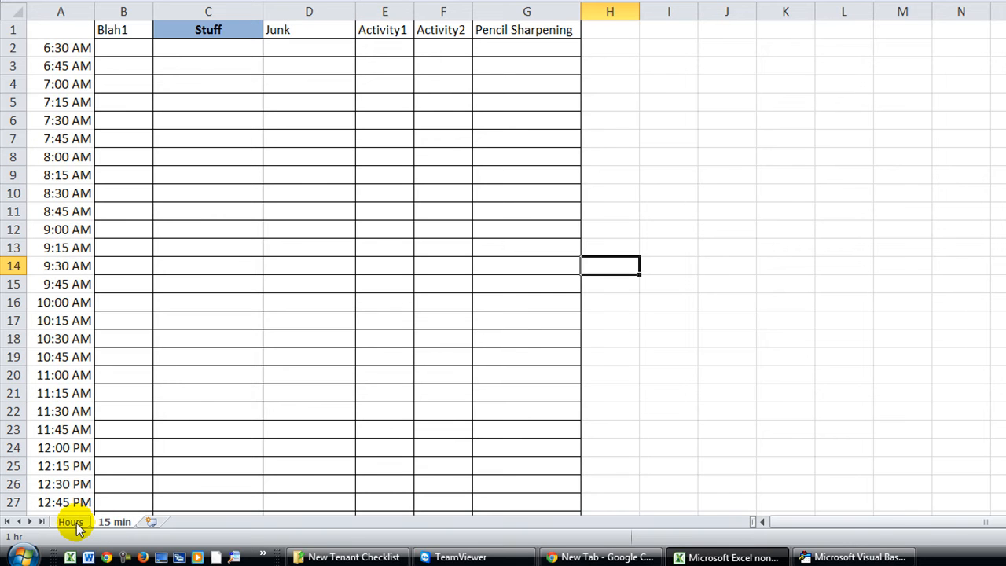
pyautogui.click(69, 522)
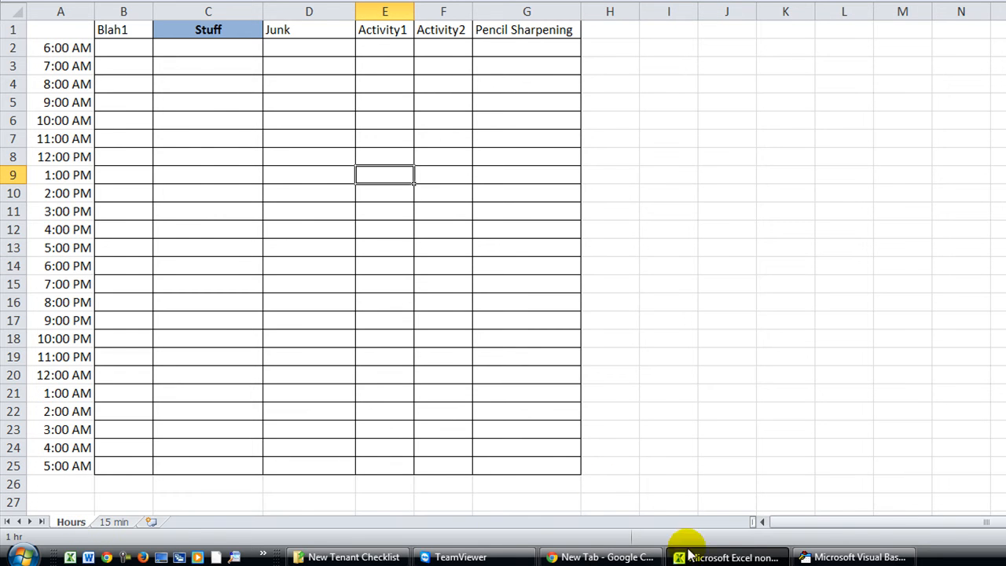
pyautogui.click(873, 556)
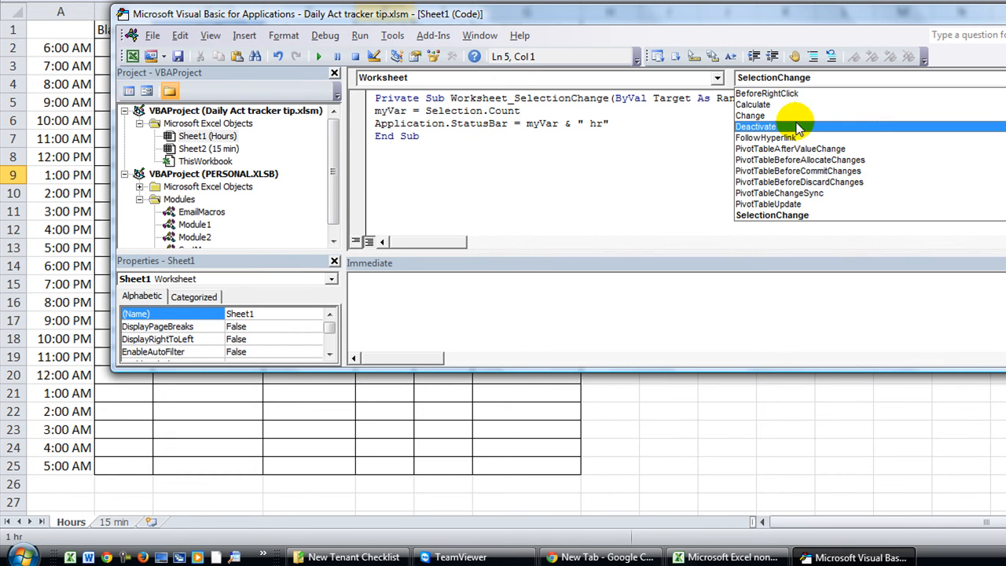
# Add a Worksheet_Deactivate procedure setting Application.StatusBar = False, then return to Excel.
pyautogui.click(754, 126)
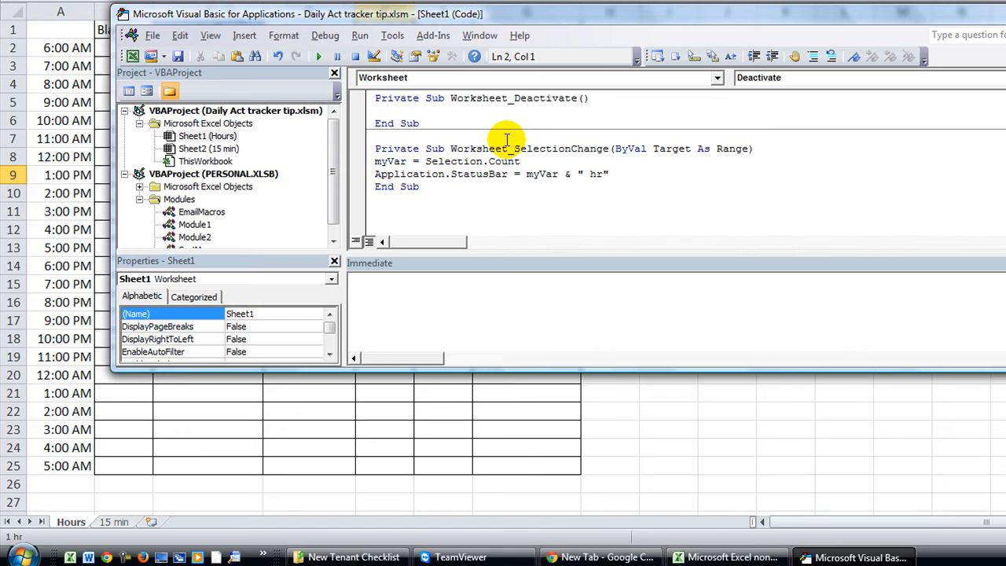
pyautogui.write('application.st')
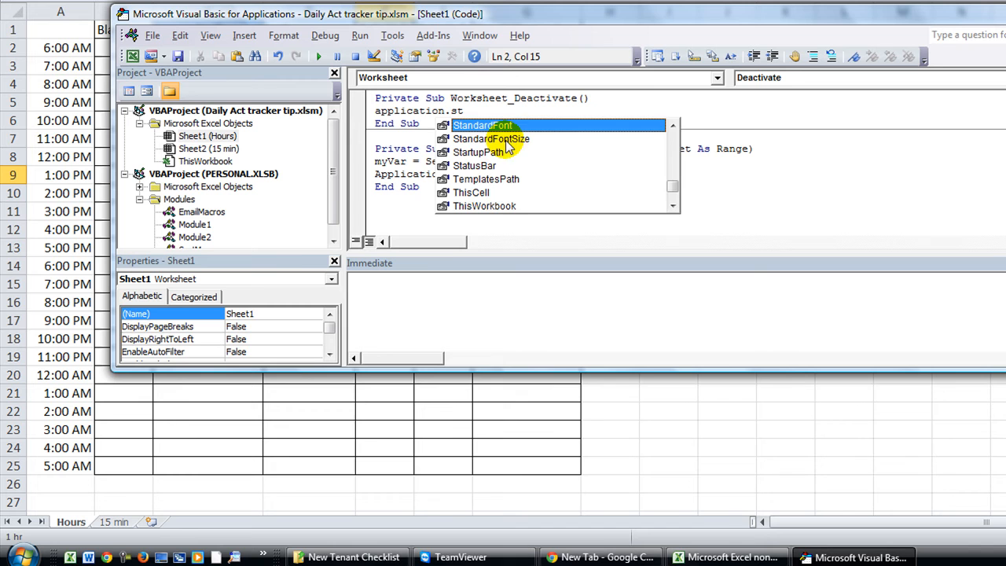
pyautogui.write('StatusBar=false')
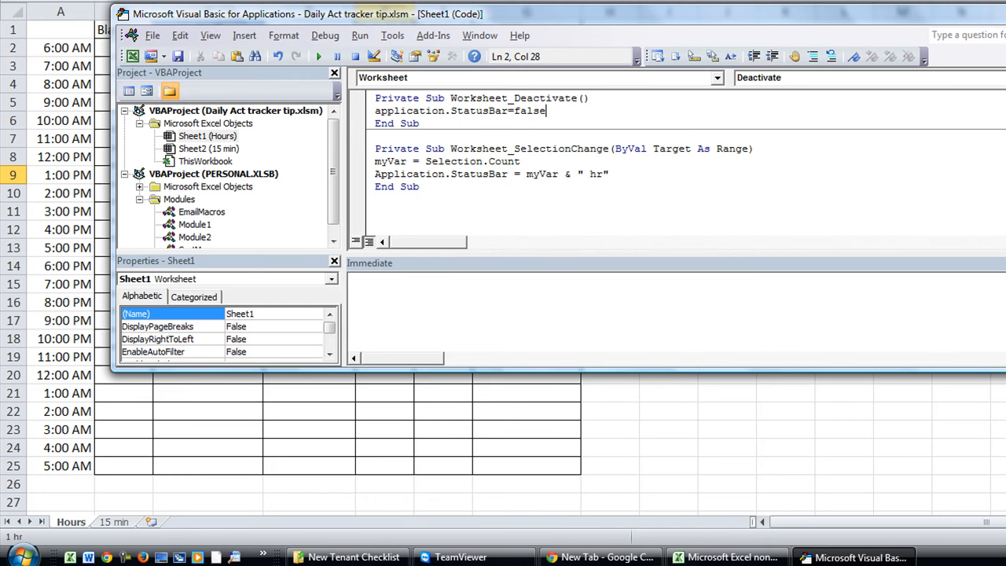
pyautogui.click(725, 556)
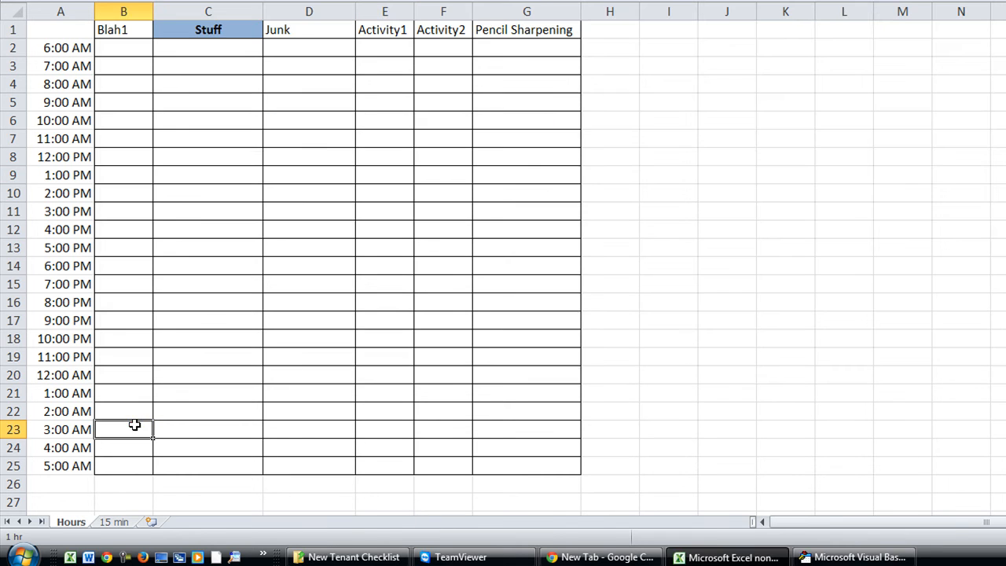
# Select Stuff and Junk time slots on the 15 min sheet, noting the status bar stays at Ready.
pyautogui.click(113, 522)
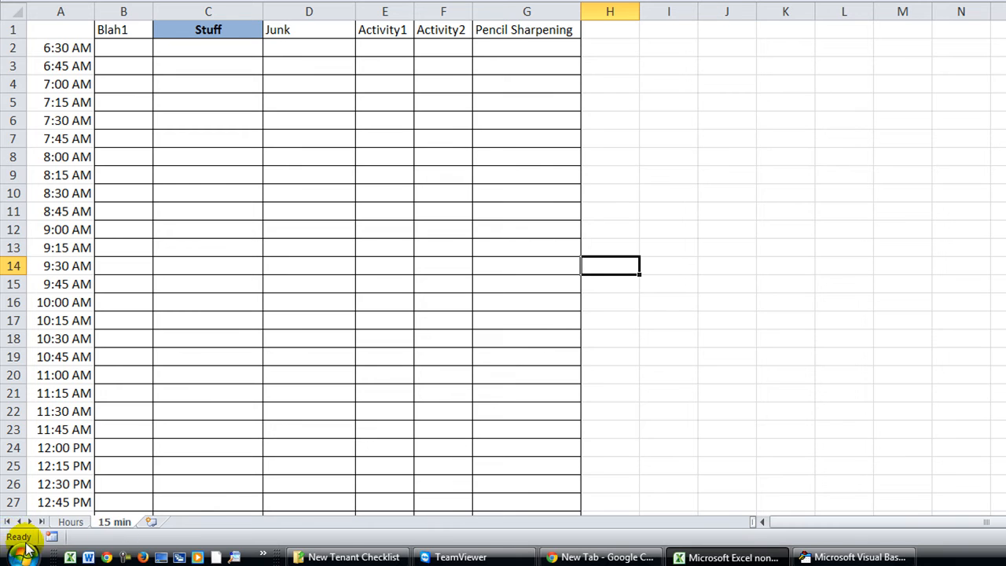
pyautogui.moveTo(118, 396)
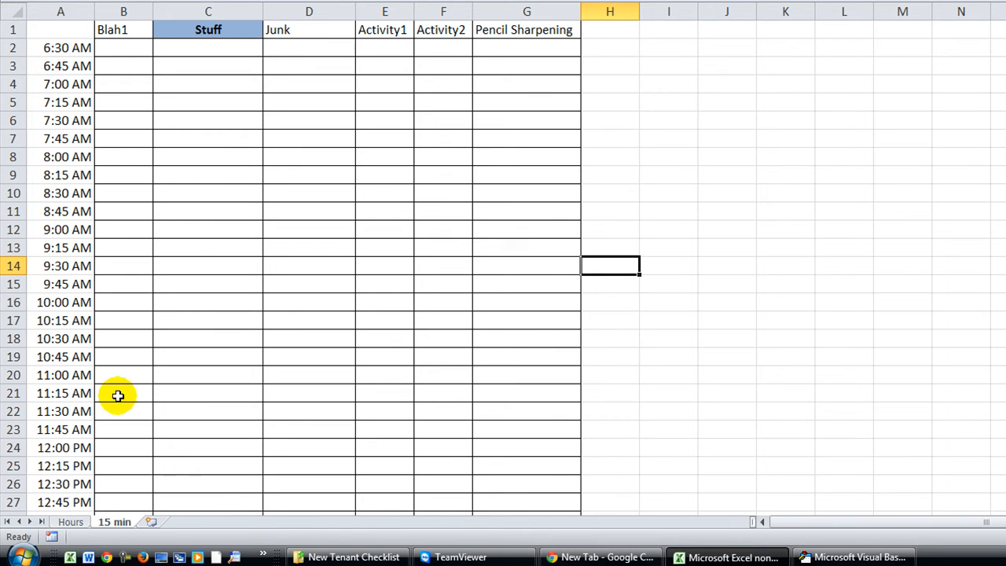
pyautogui.click(207, 157)
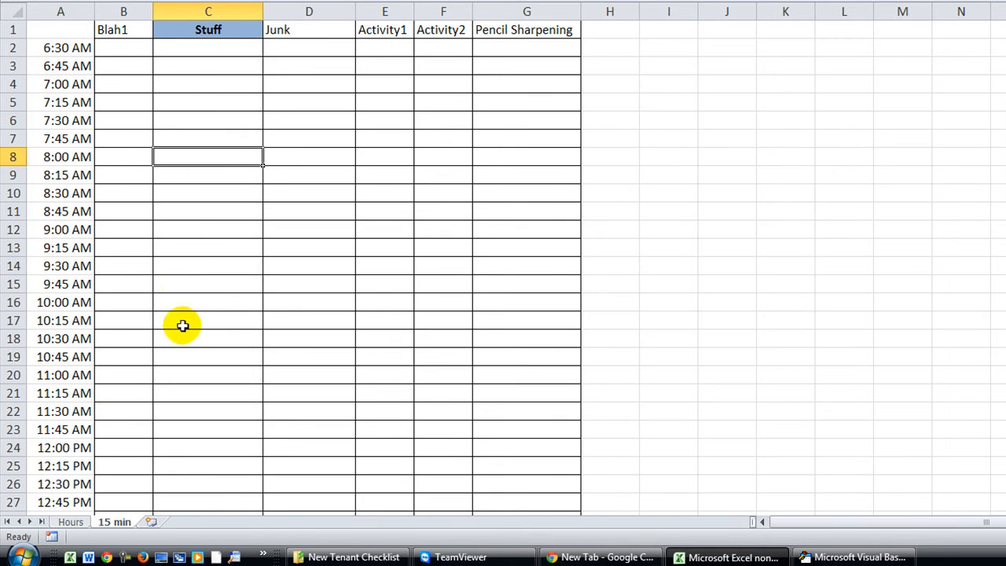
pyautogui.moveTo(208, 52)
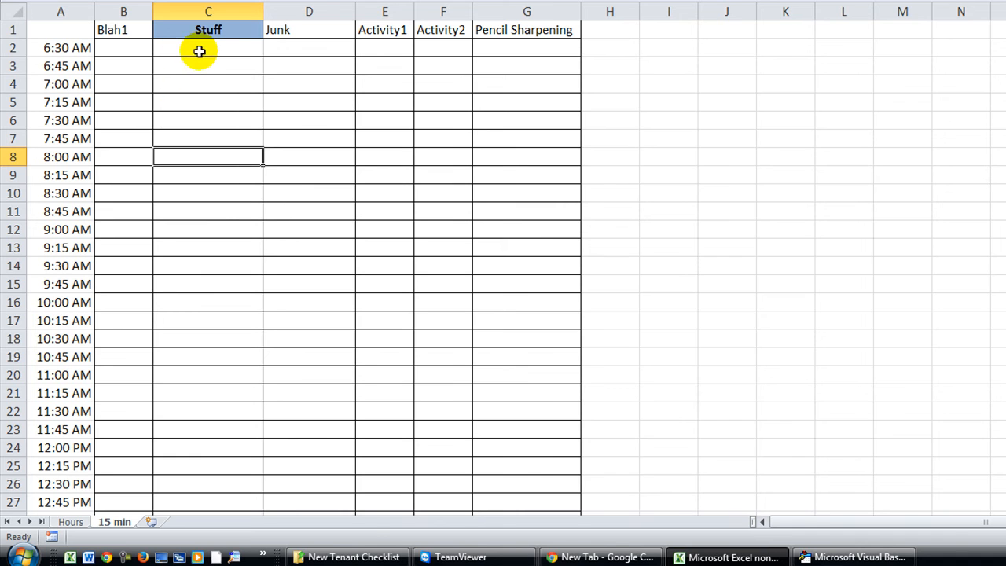
pyautogui.click(202, 49)
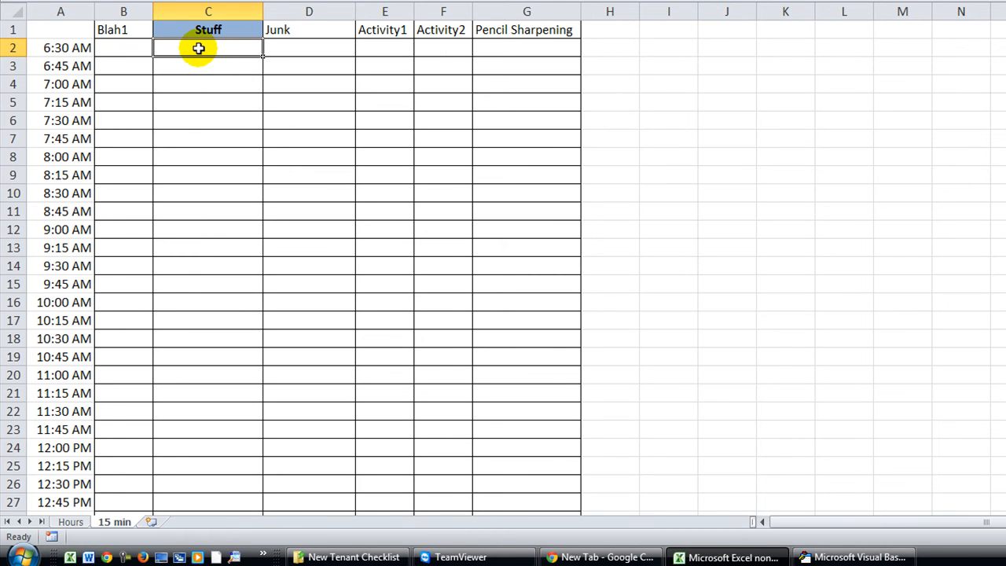
pyautogui.moveTo(207, 47); pyautogui.dragTo(207, 102)
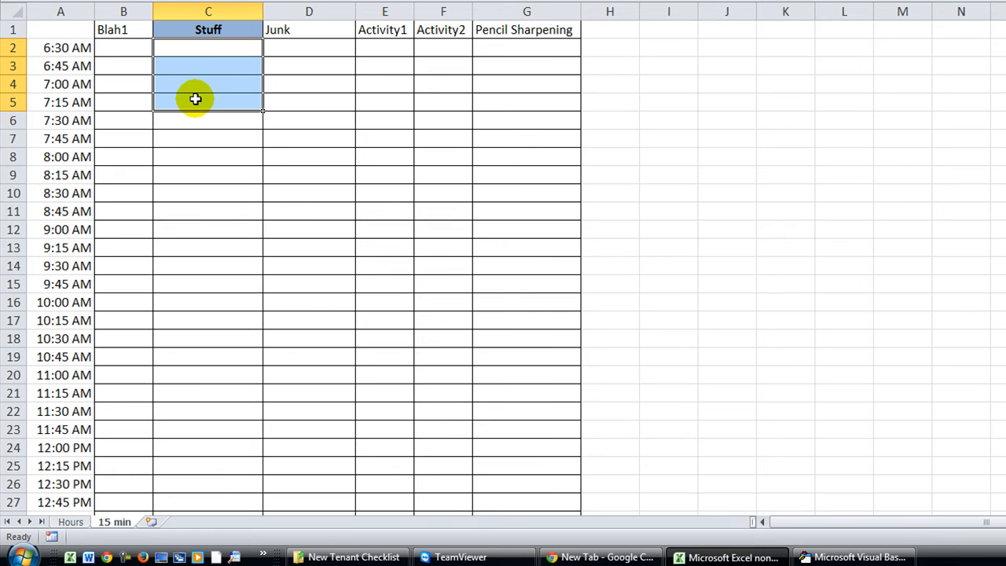
pyautogui.moveTo(195, 99); pyautogui.dragTo(289, 97)
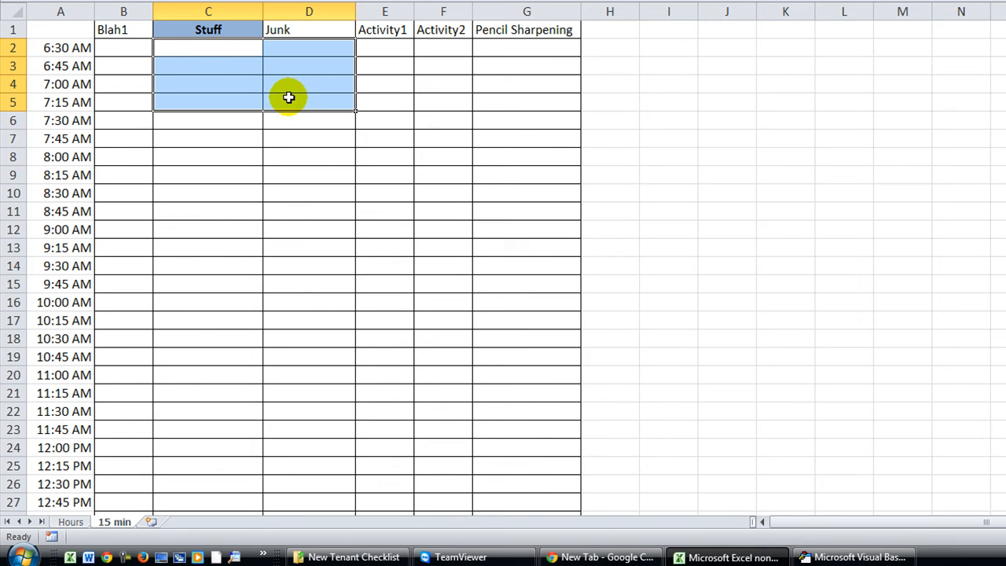
pyautogui.click(207, 85)
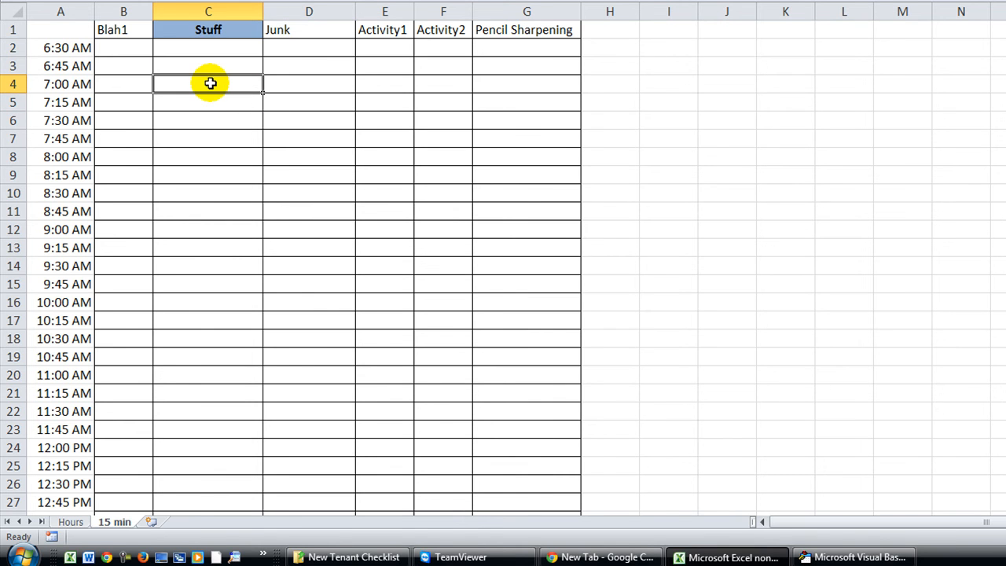
pyautogui.click(864, 556)
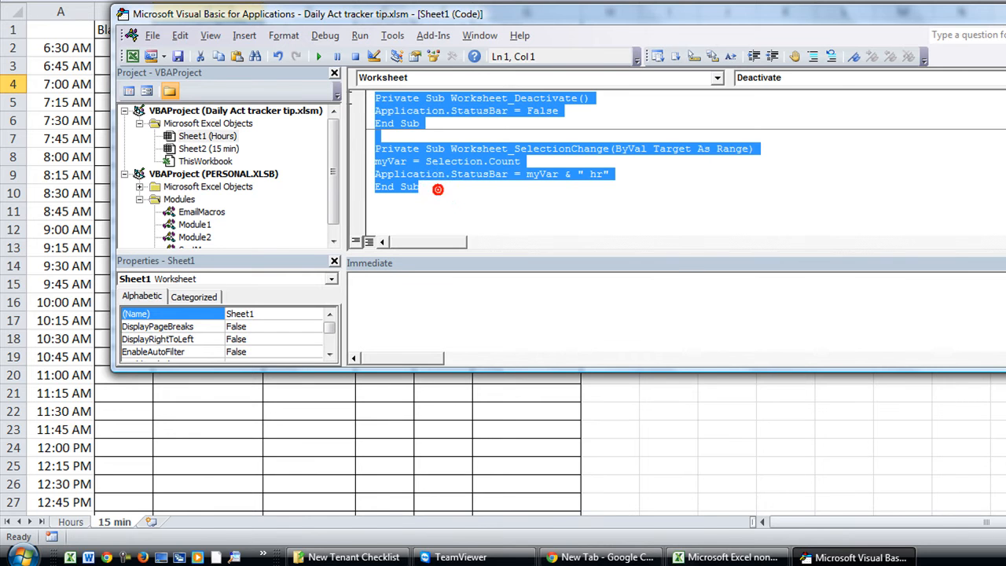
# Copy both procedures into the 15 min sheet's code with myVar/4 in the StatusBar line.
pyautogui.click(209, 148)
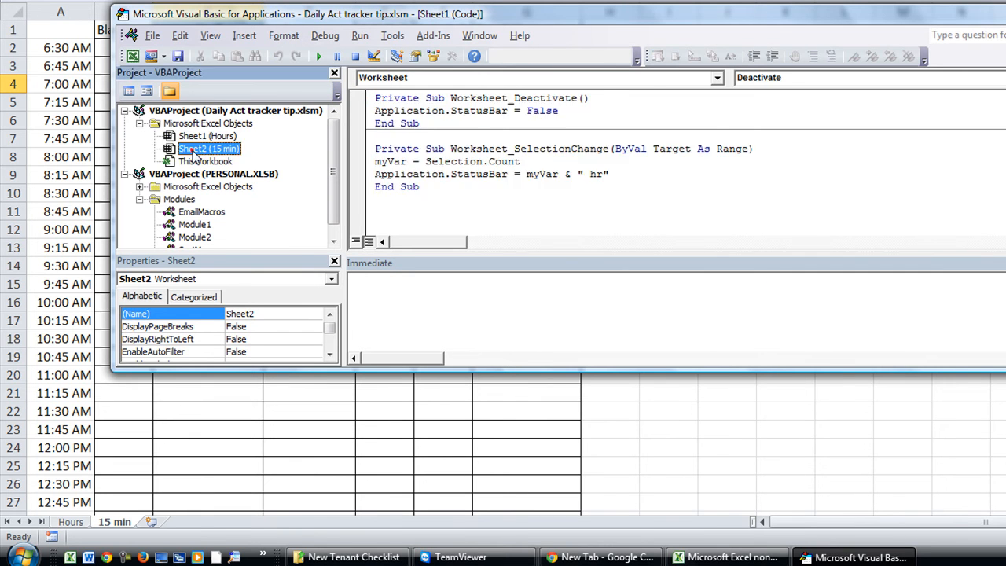
pyautogui.doubleClick(207, 148)
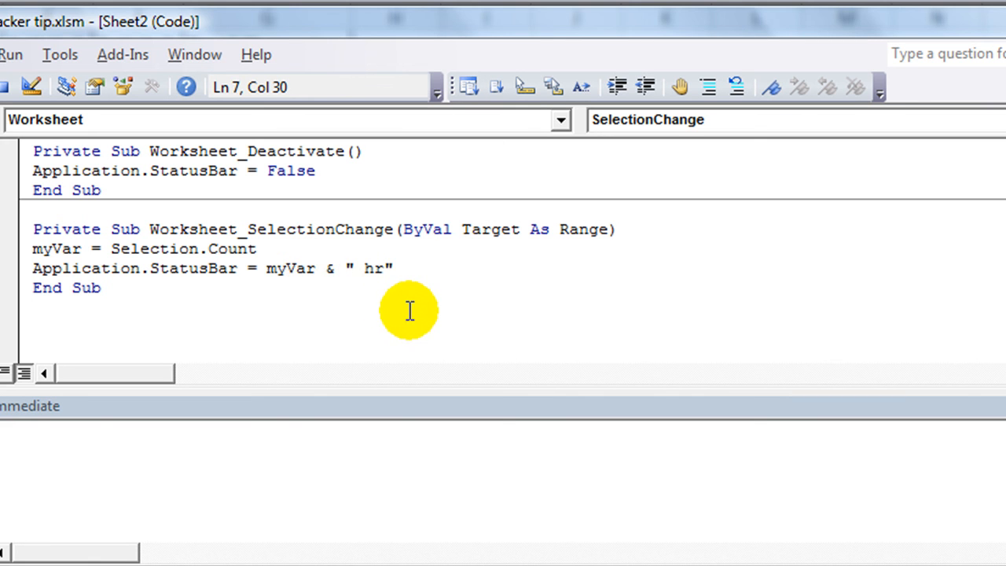
pyautogui.write('/4')
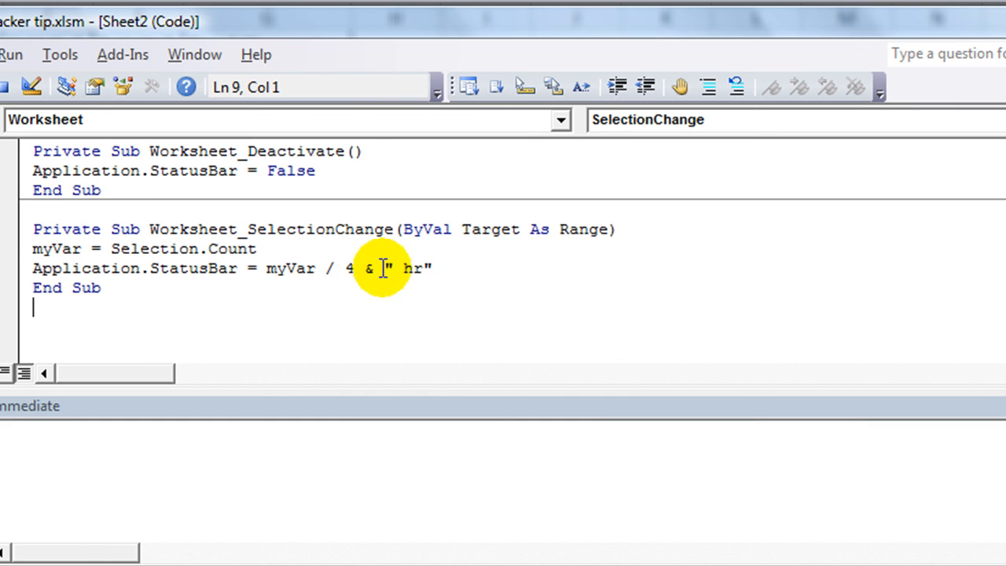
pyautogui.moveTo(433, 304)
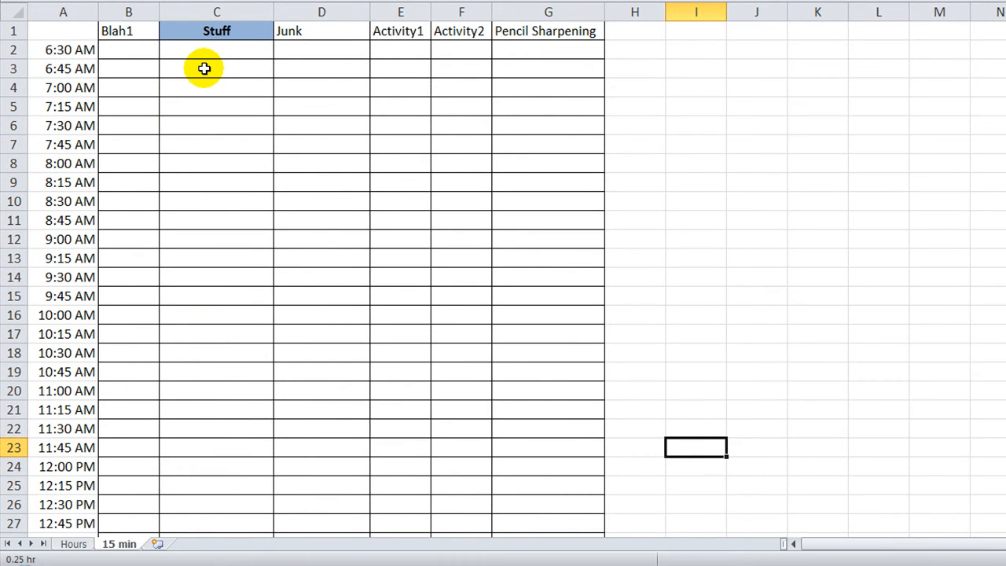
# Select single cells and large blocks on the 15 min sheet, seeing 0.25 hr and 8 hr totals.
pyautogui.click(217, 69)
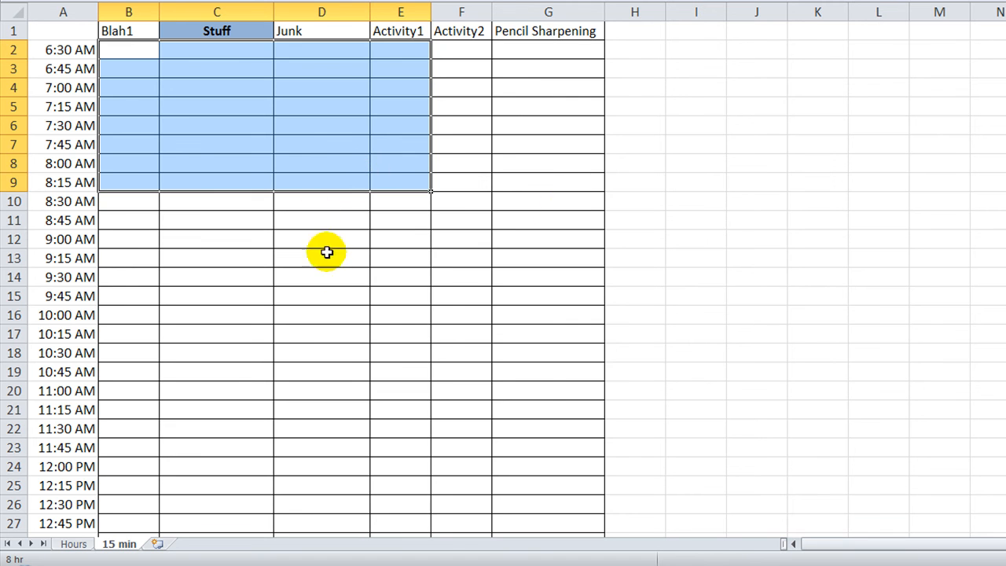
pyautogui.moveTo(216, 107); pyautogui.dragTo(915, 503)
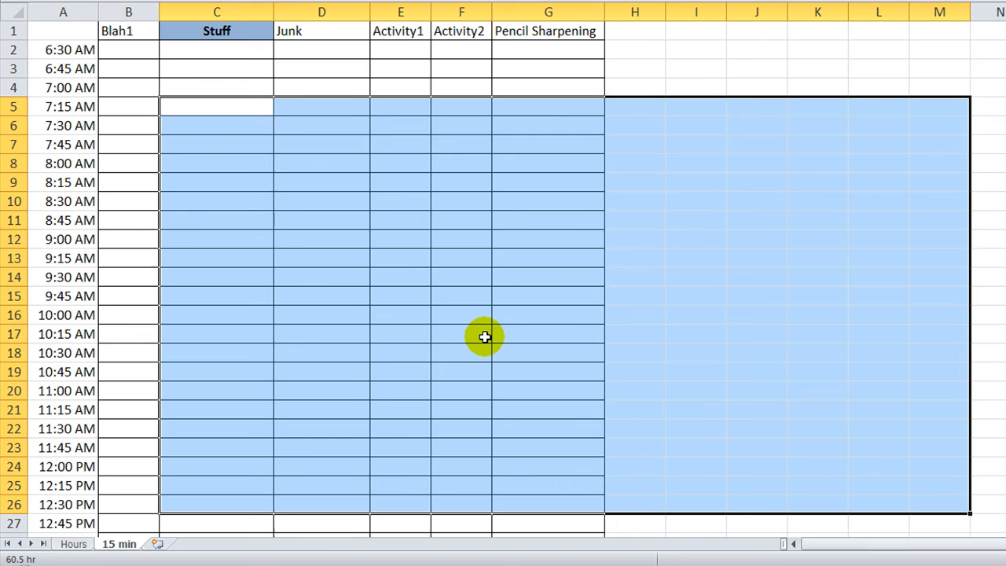
pyautogui.click(217, 88)
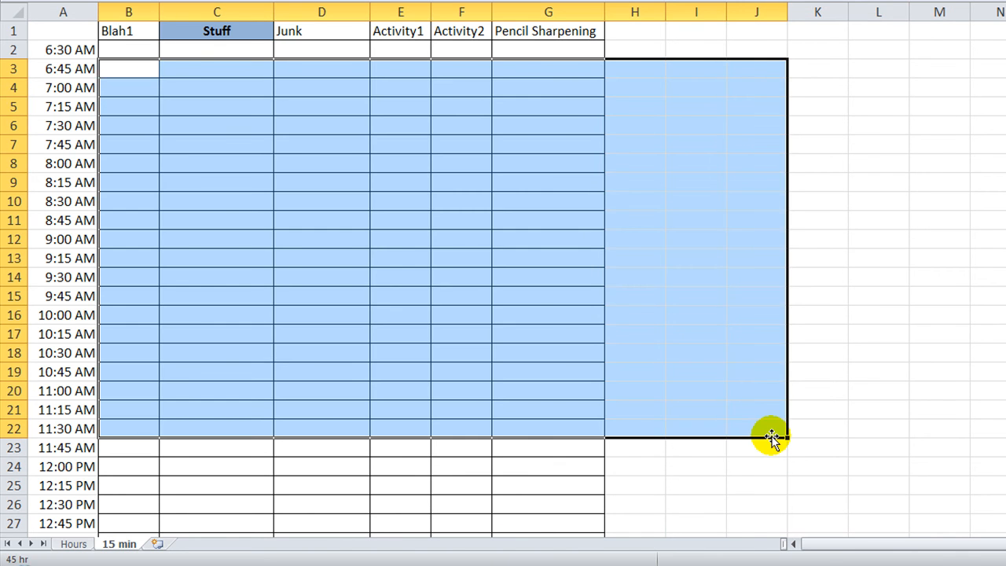
pyautogui.click(321, 163)
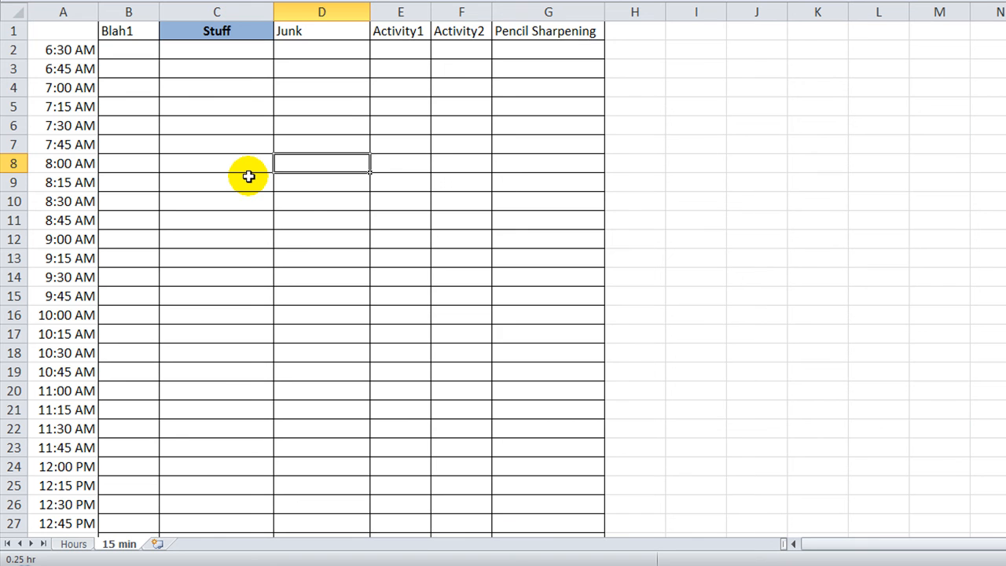
pyautogui.moveTo(250, 148)
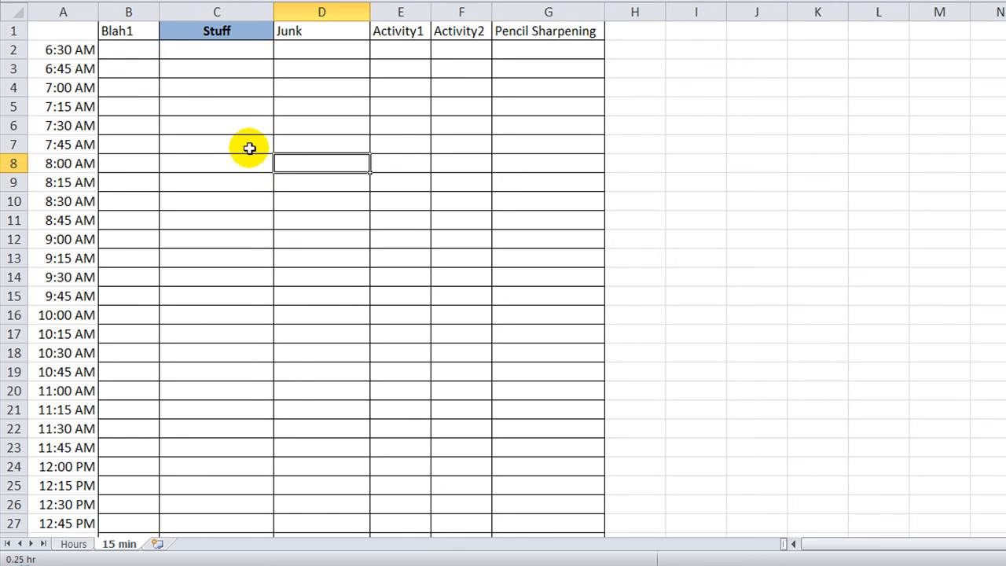